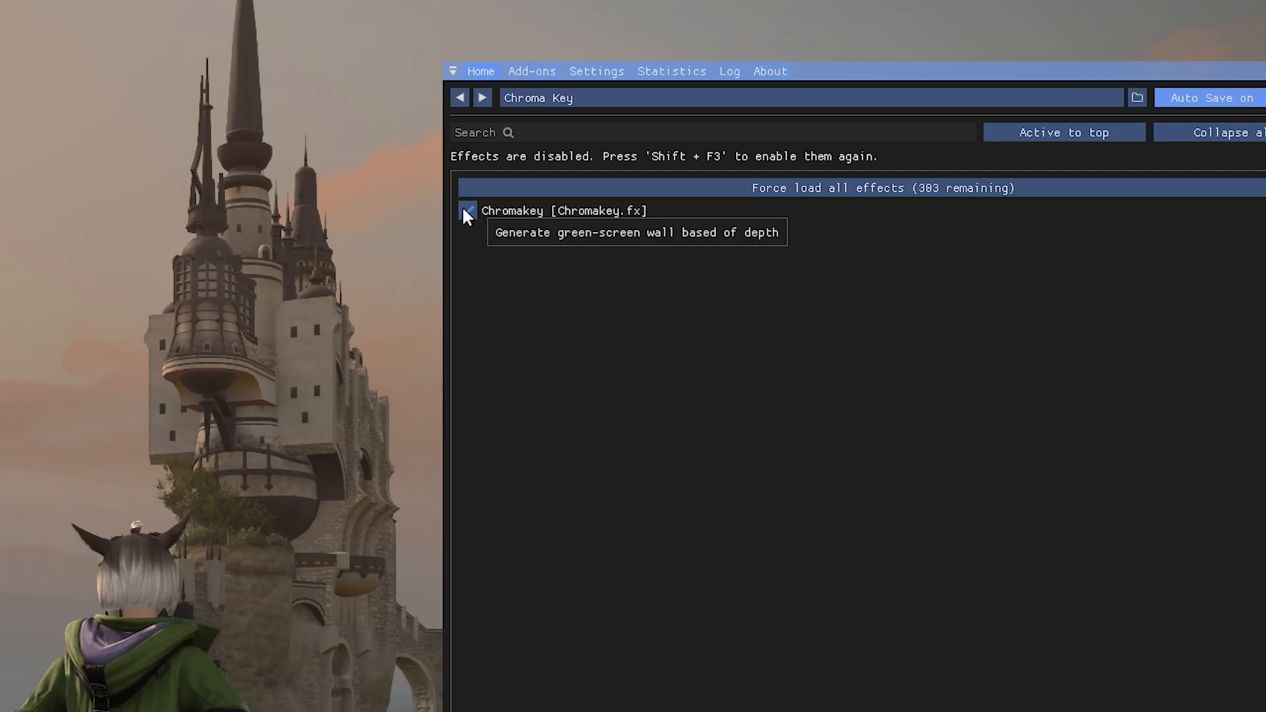
# - Enable the Chromakey [Chromakey.fx] effect to put a green-screen wall behind the character
pyautogui.click(467, 211)
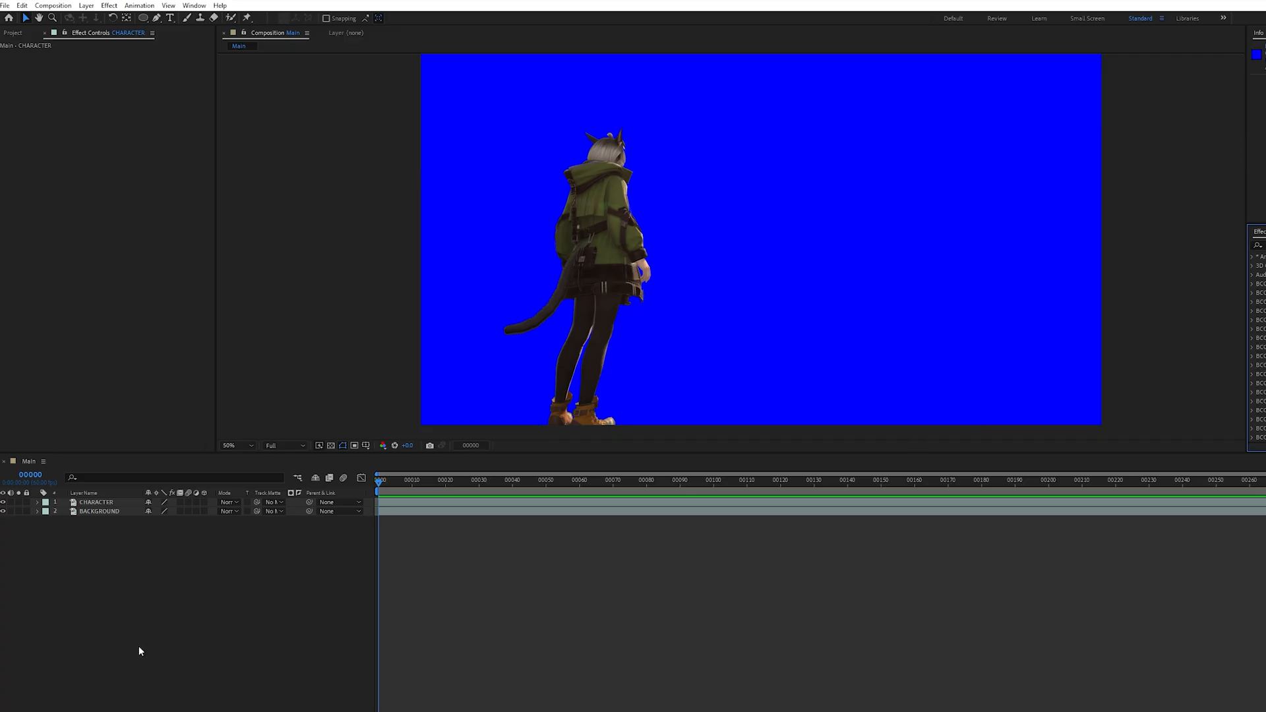
pyautogui.moveTo(249, 604)
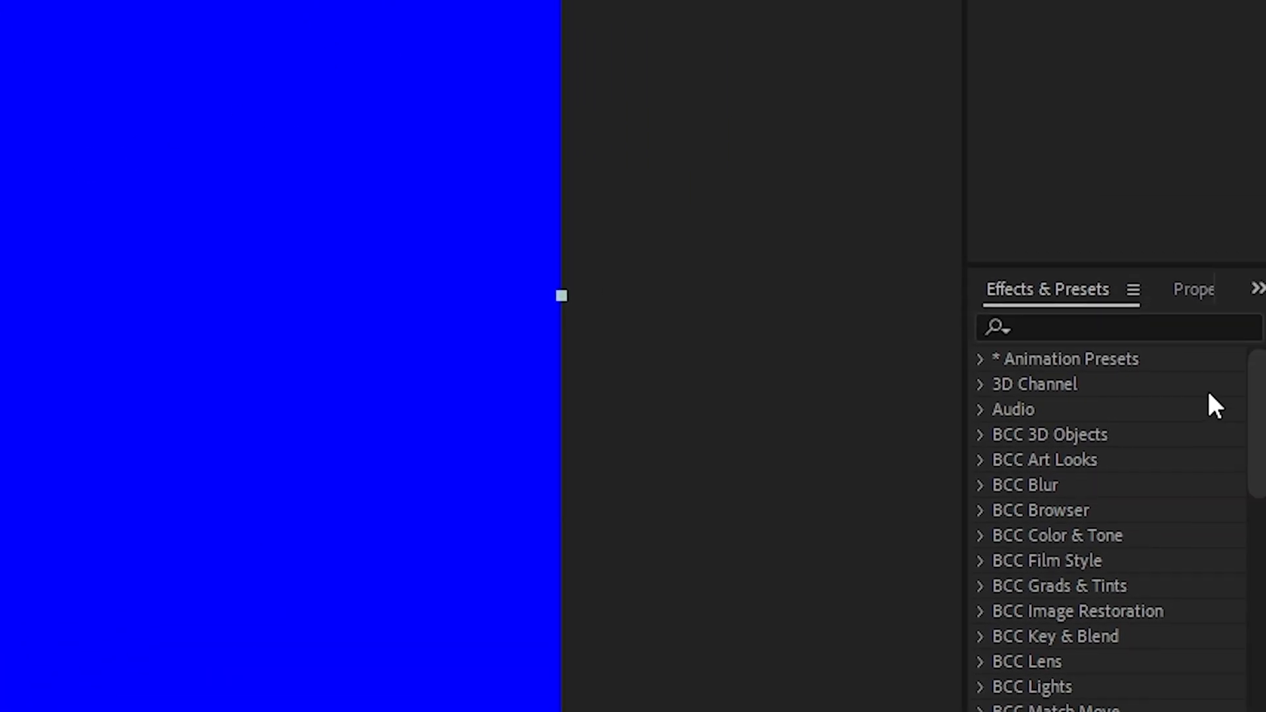
# - Apply Keylight (1.2) to the CHARACTER layer and key out the blue backdrop
pyautogui.write('keylight')
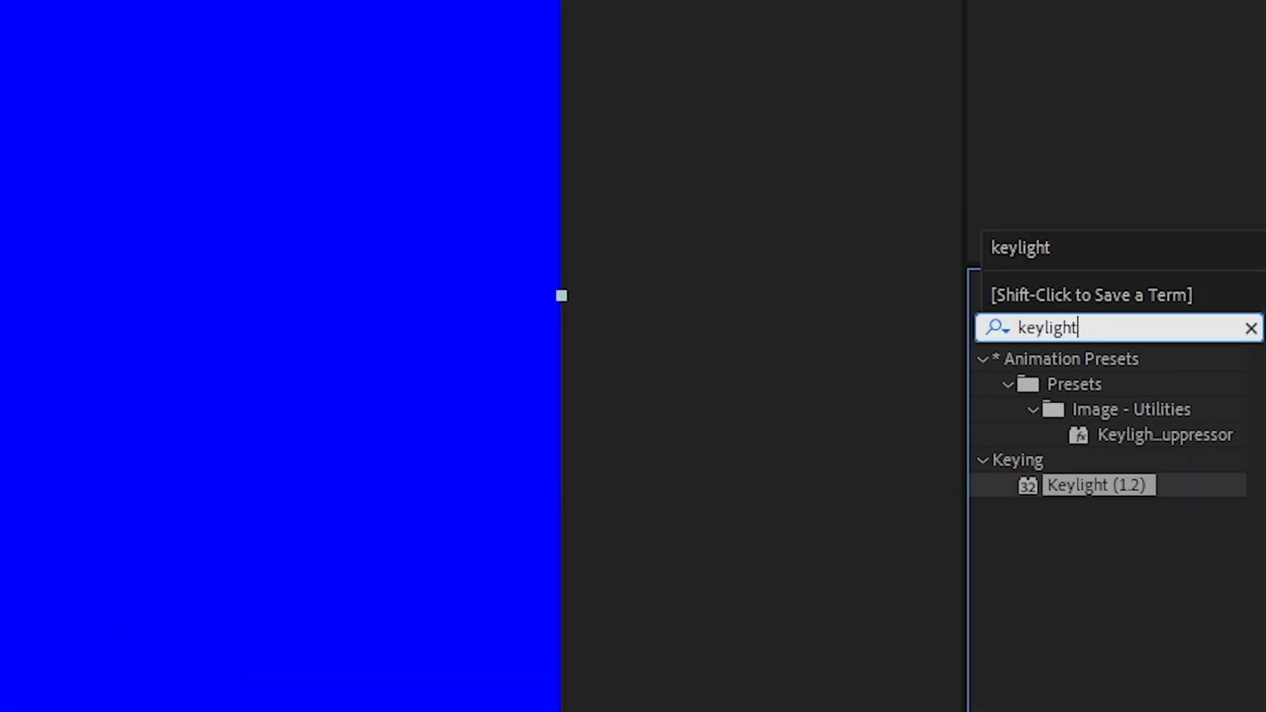
pyautogui.doubleClick(1096, 485)
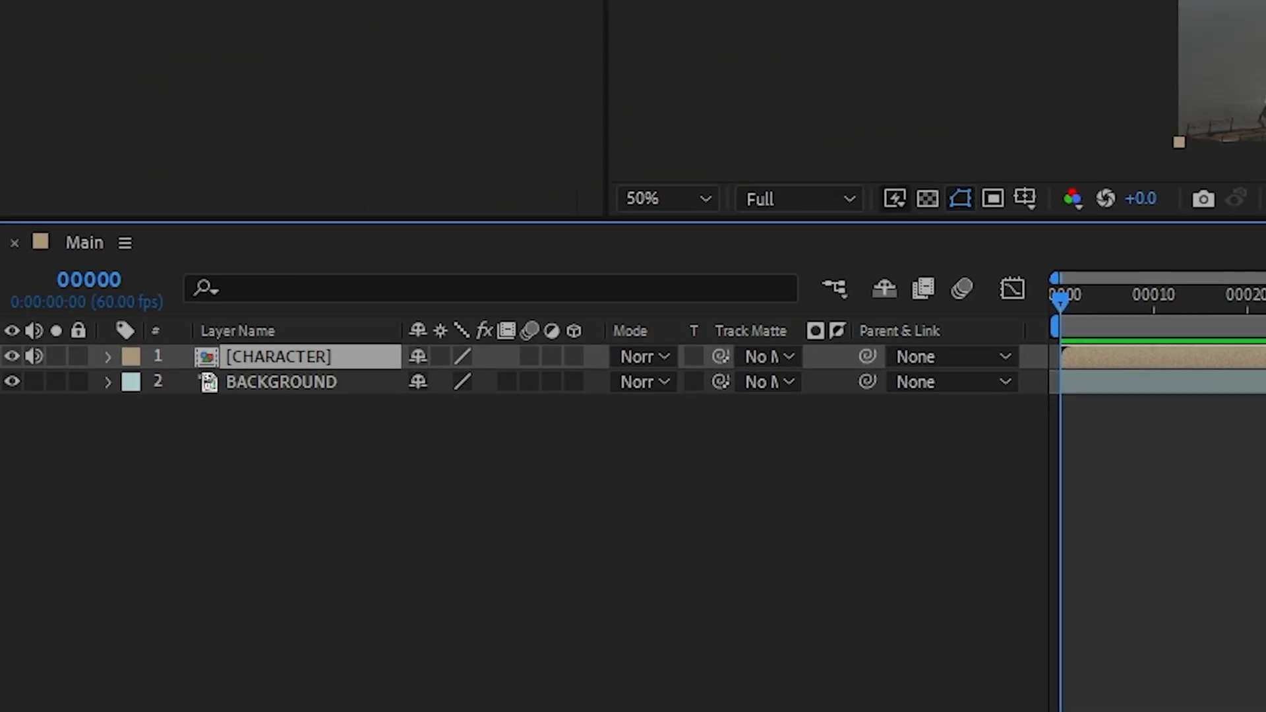
# - Duplicate CHARACTER, rename the copy RIM LIGHT, and search effects for fill
pyautogui.press('ctrl+d')
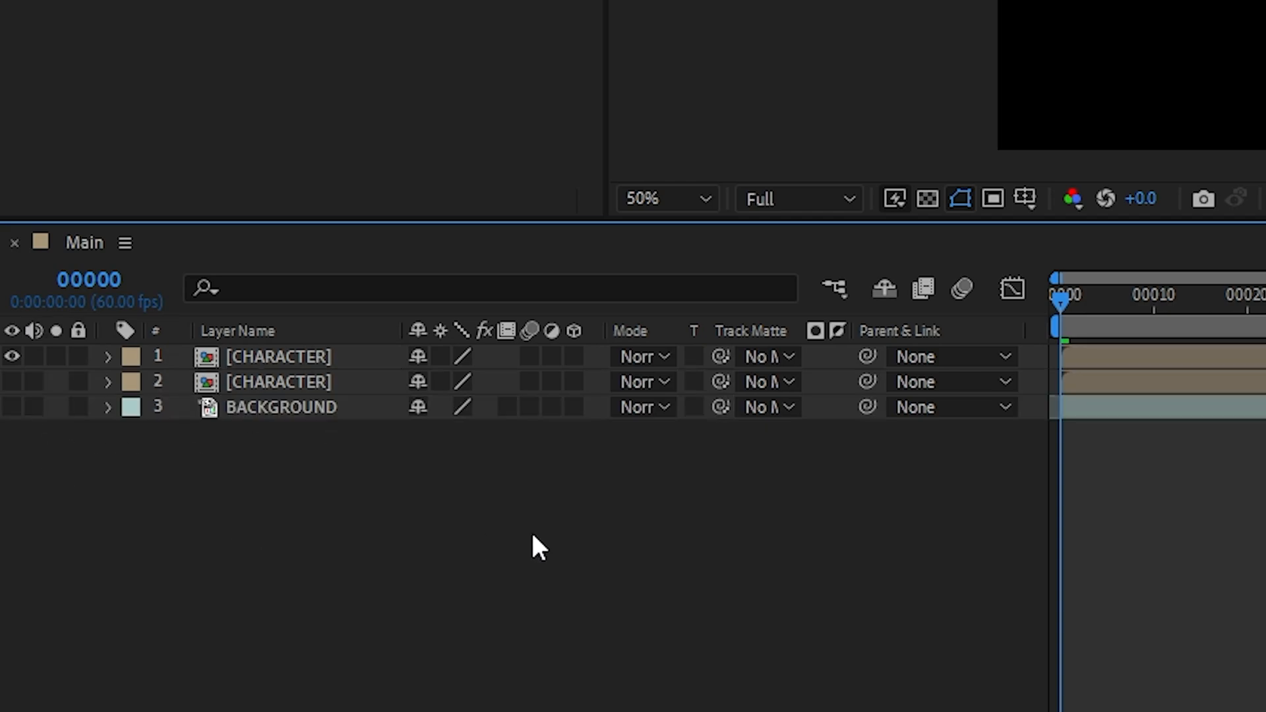
pyautogui.doubleClick(277, 356)
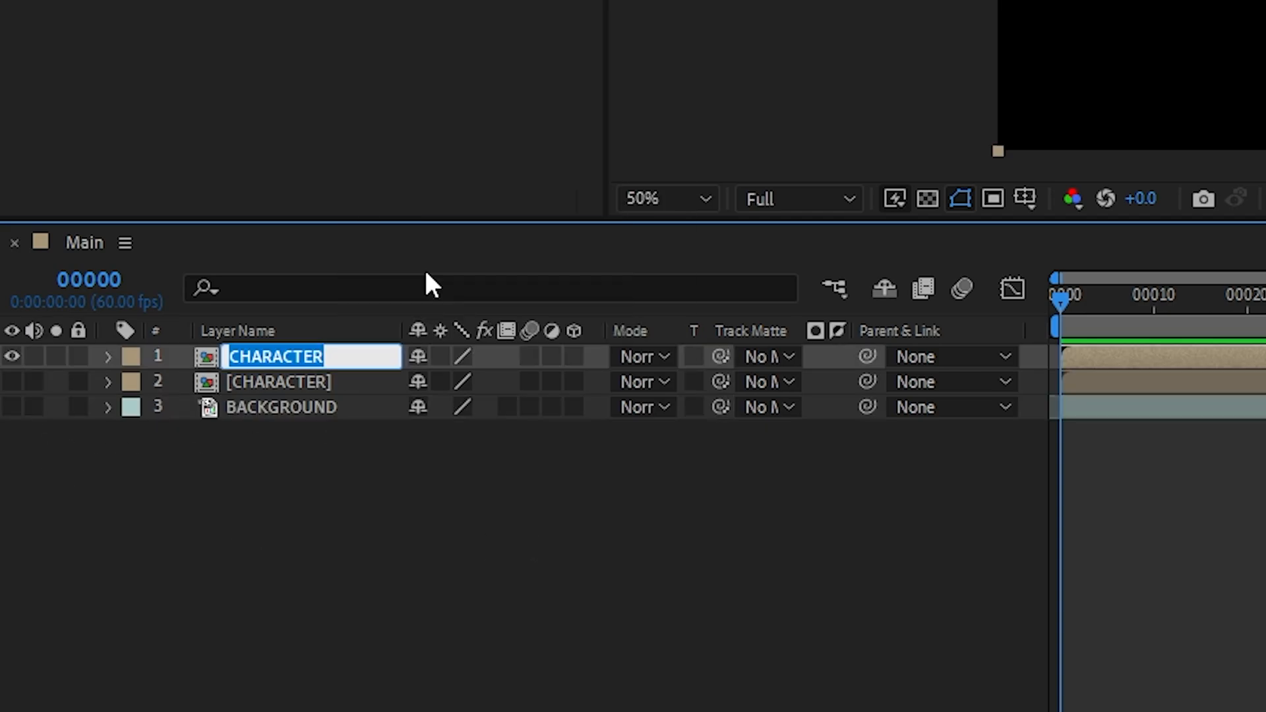
pyautogui.write('RIM LIGHT')
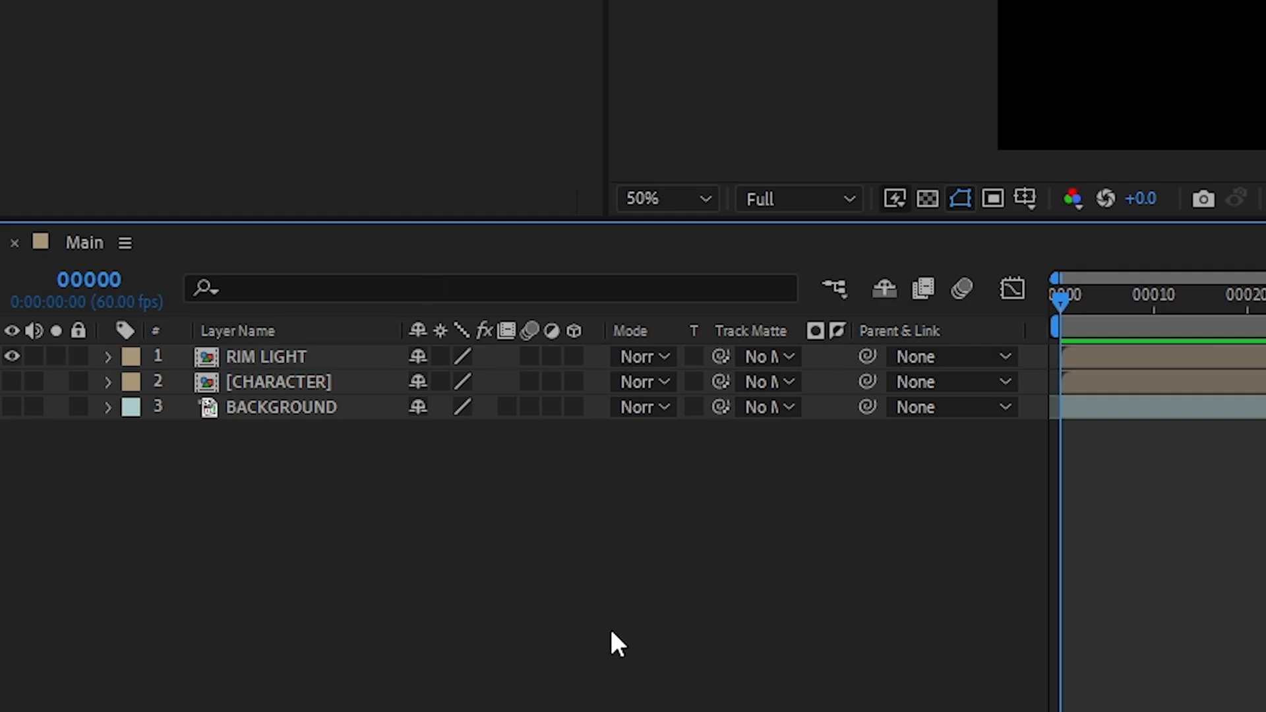
pyautogui.write('fill')
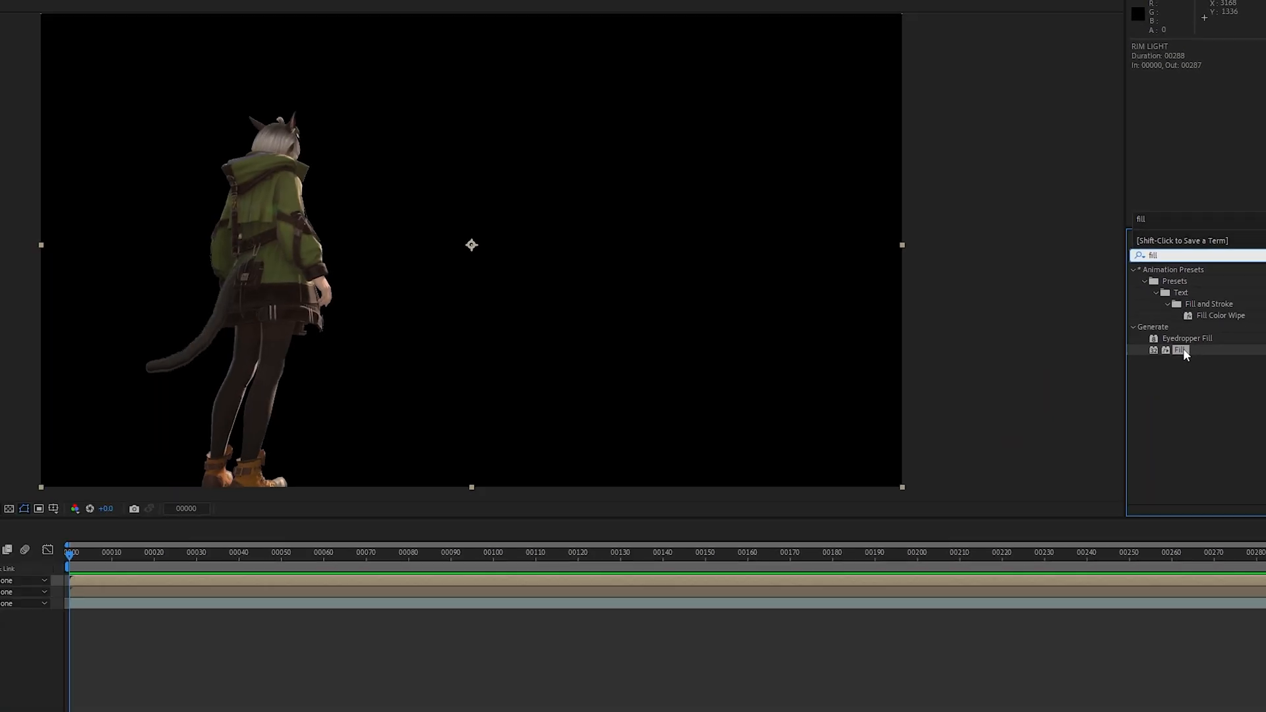
# - Apply Fill to RIM LIGHT with colour black 000000, making a solid silhouette
pyautogui.doubleClick(1182, 349)
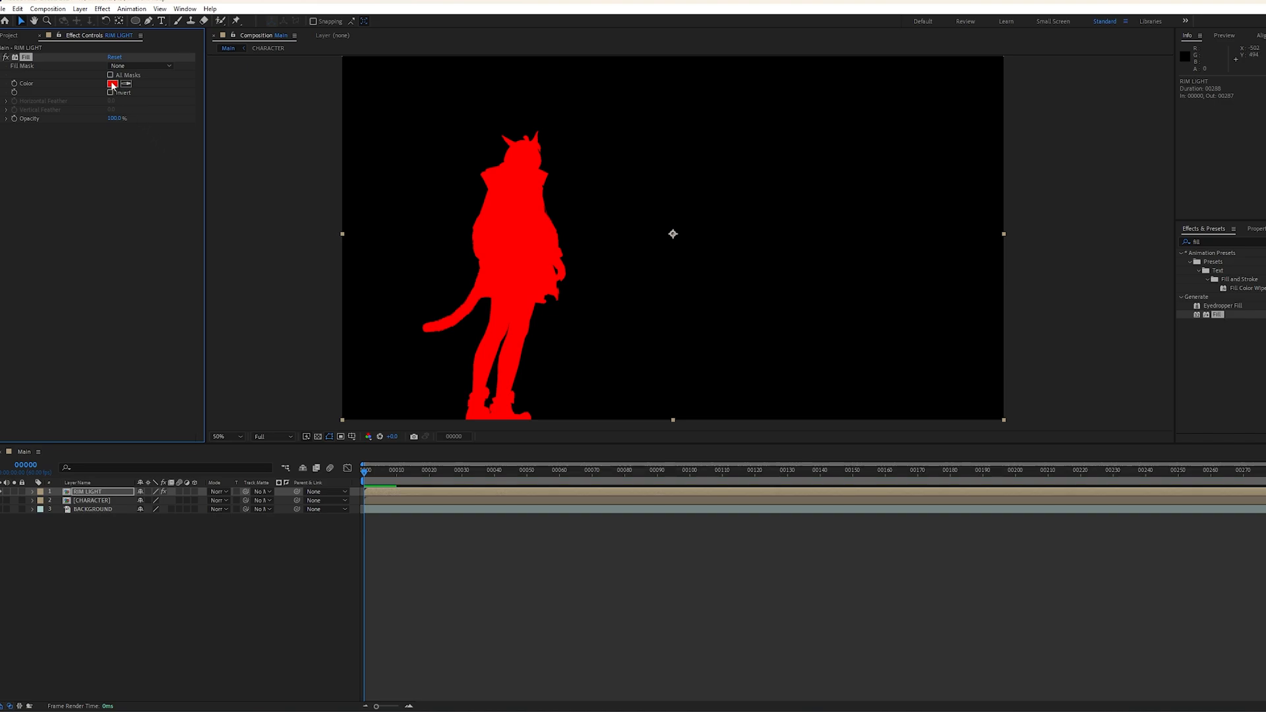
pyautogui.click(112, 84)
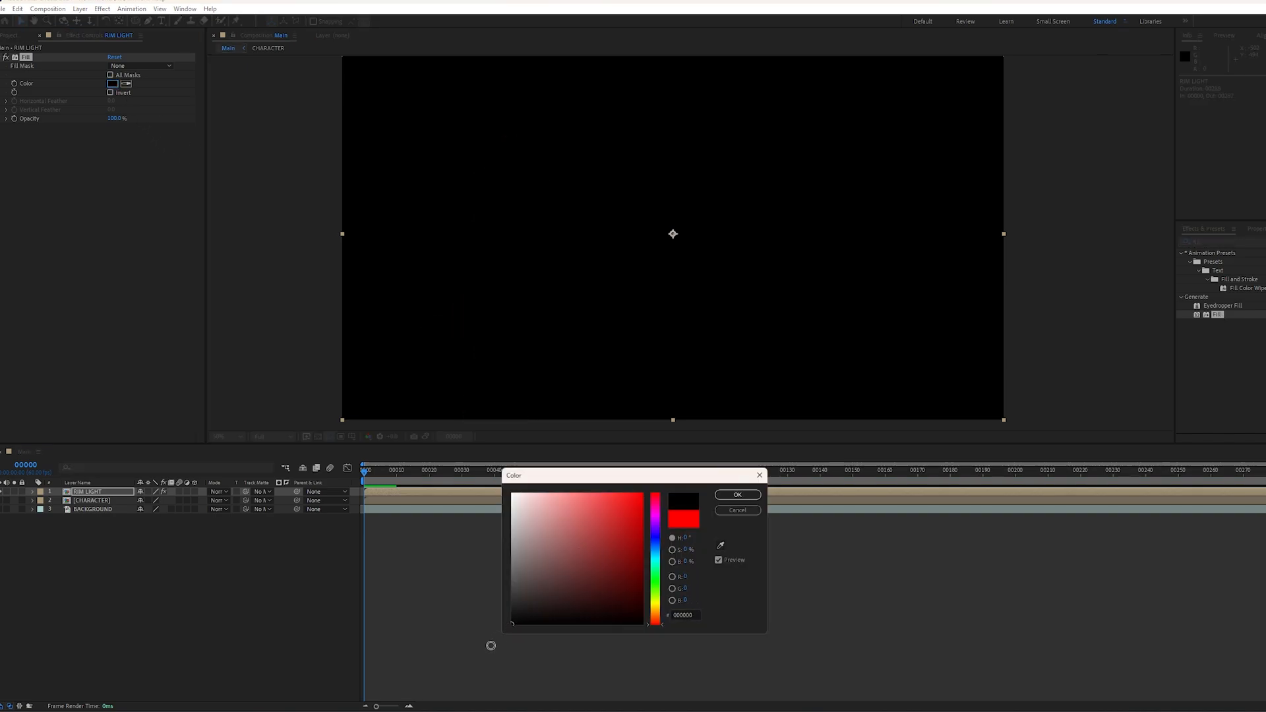
pyautogui.click(735, 494)
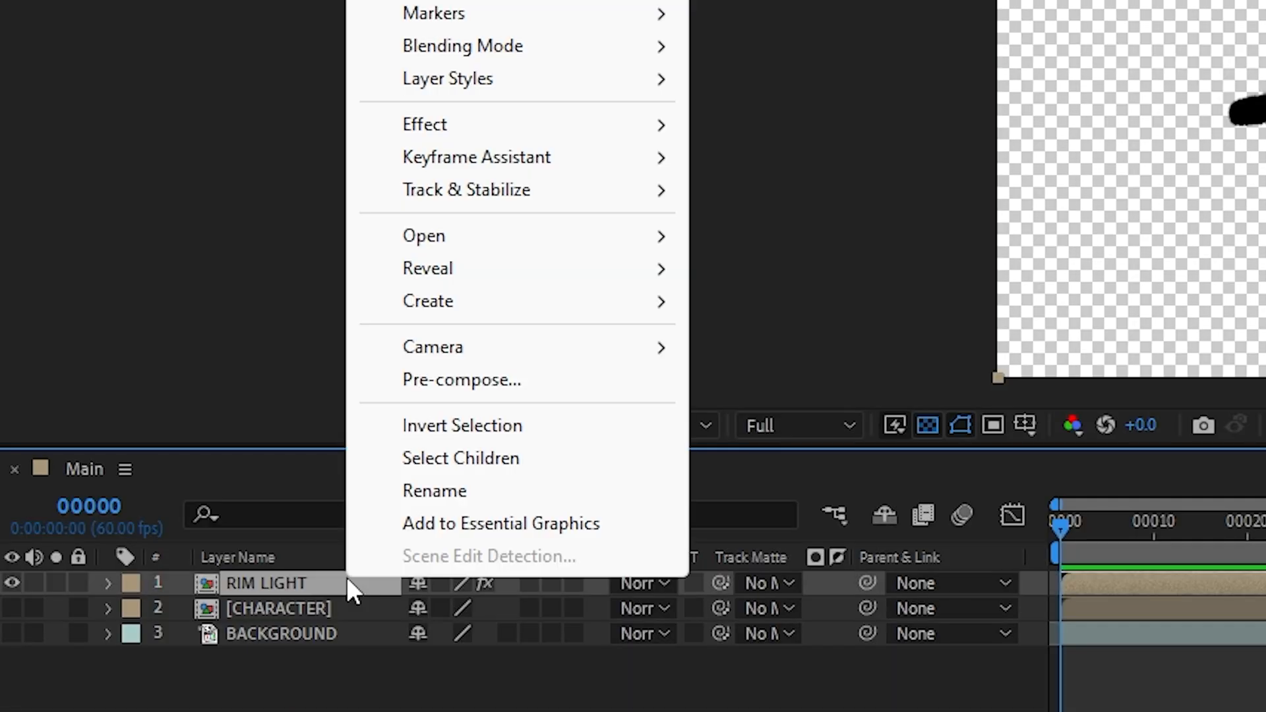
pyautogui.moveTo(448, 78)
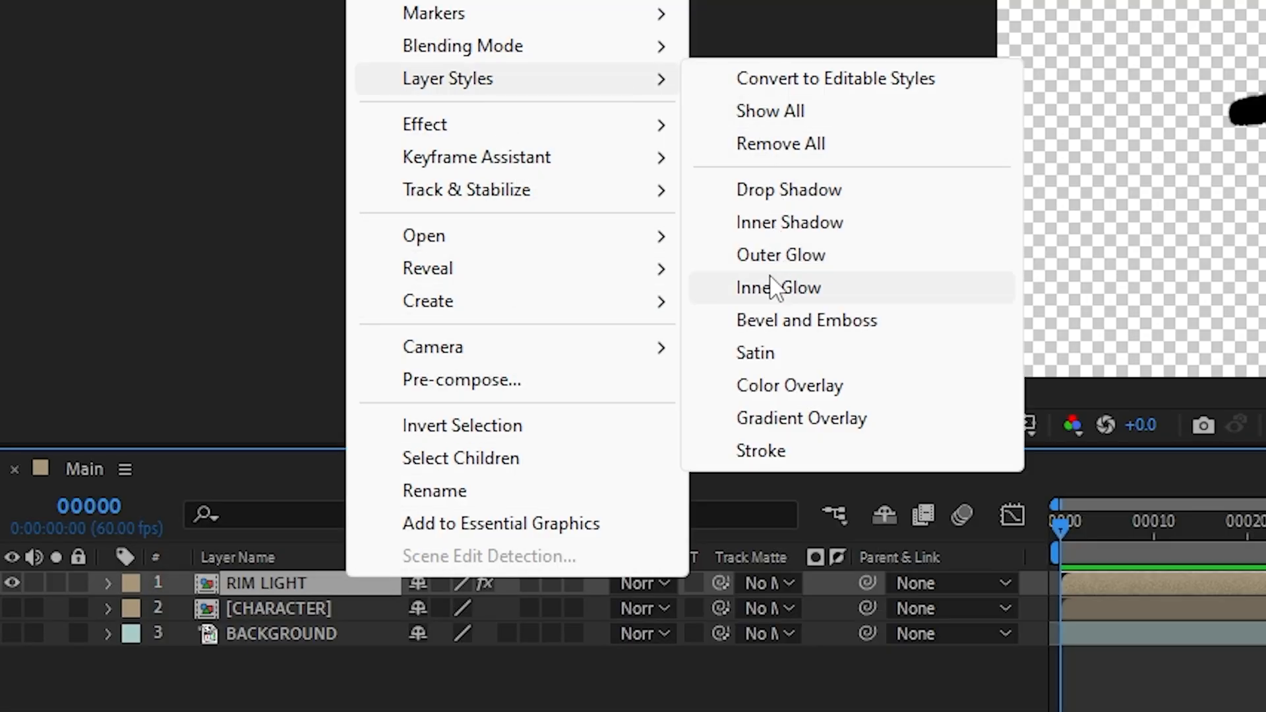
# - Add an Inner Glow layer style to RIM LIGHT with Screen blend, peach colour and Softer technique
pyautogui.click(778, 288)
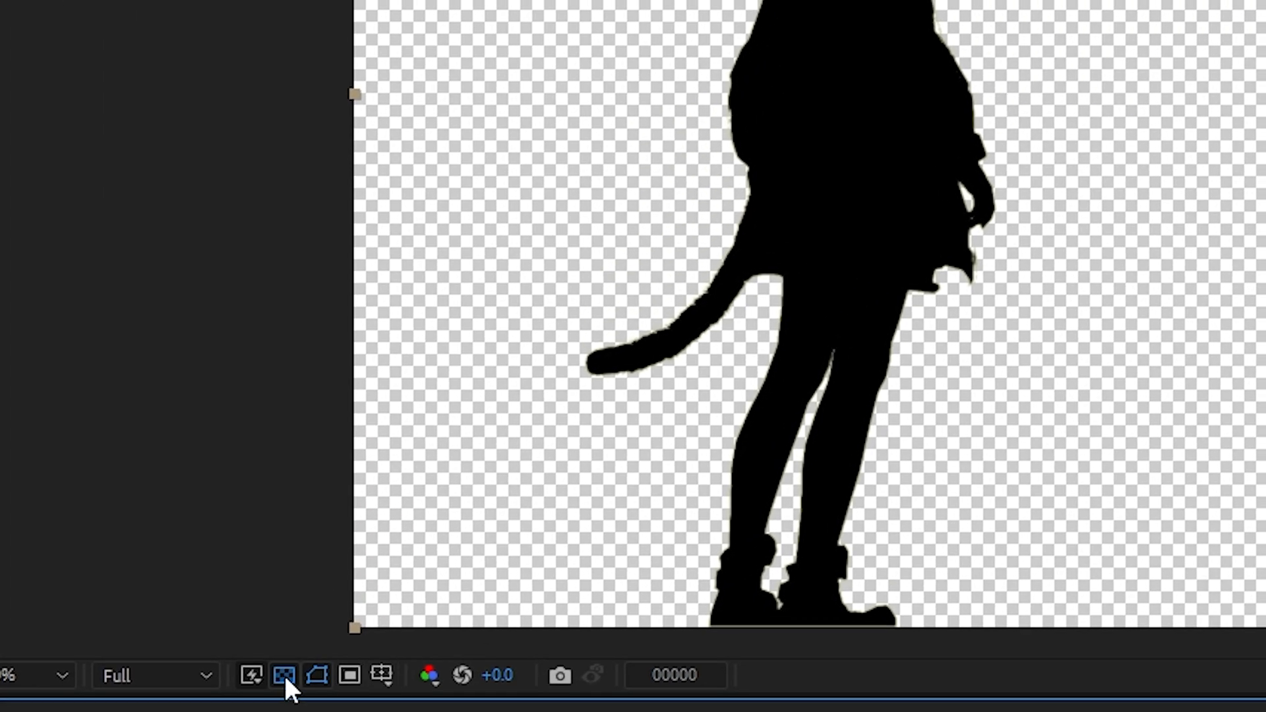
pyautogui.click(285, 675)
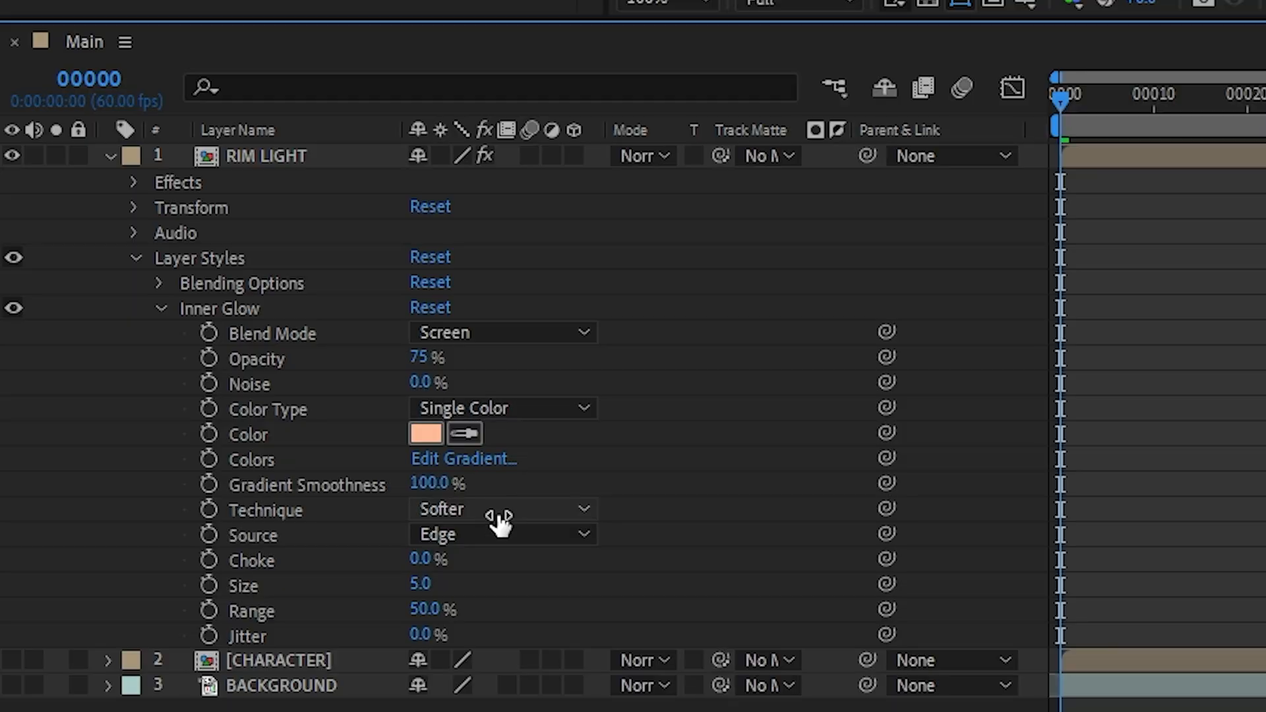
pyautogui.click(419, 584)
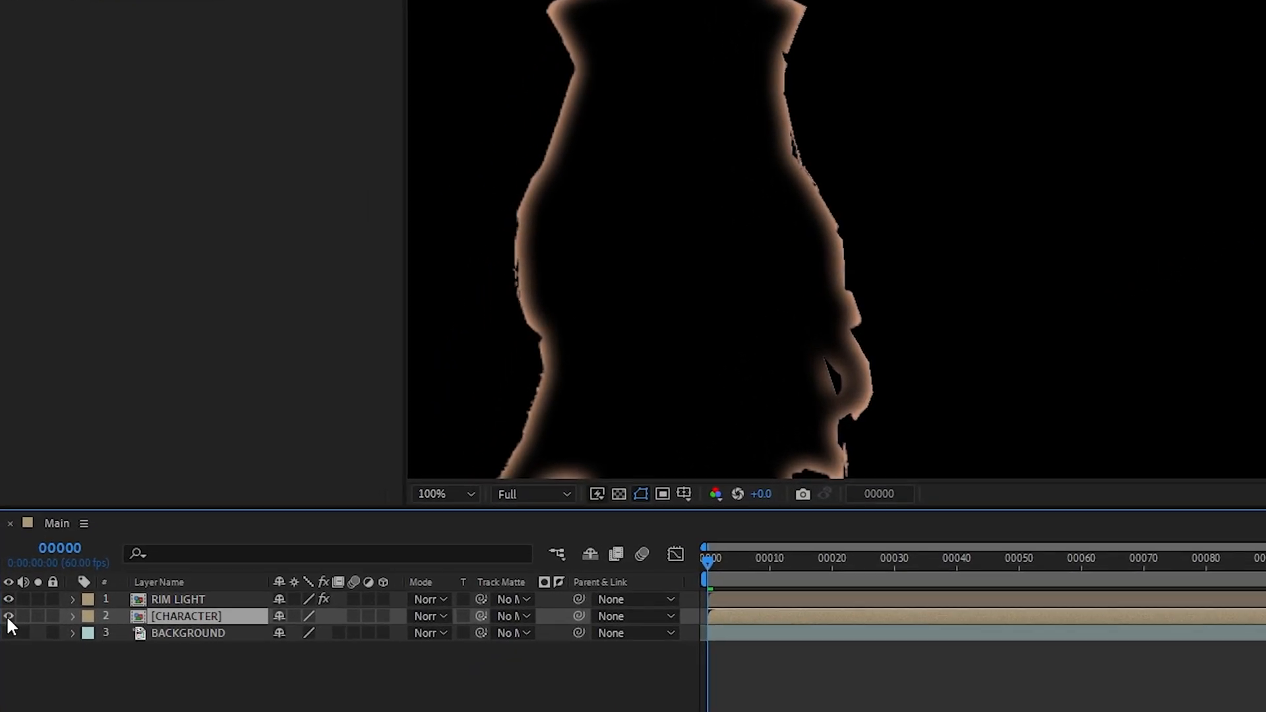
# - Make CHARACTER visible again and check the Fill colour without changing it
pyautogui.click(430, 616)
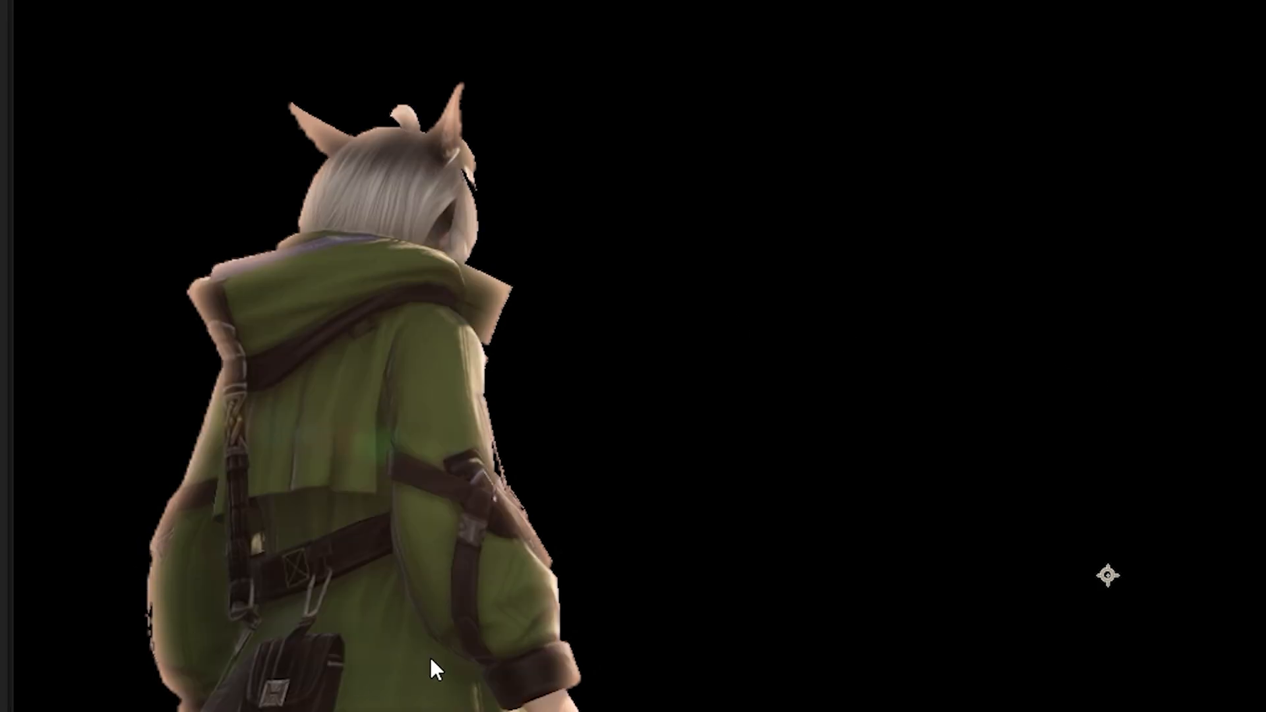
pyautogui.moveTo(387, 293)
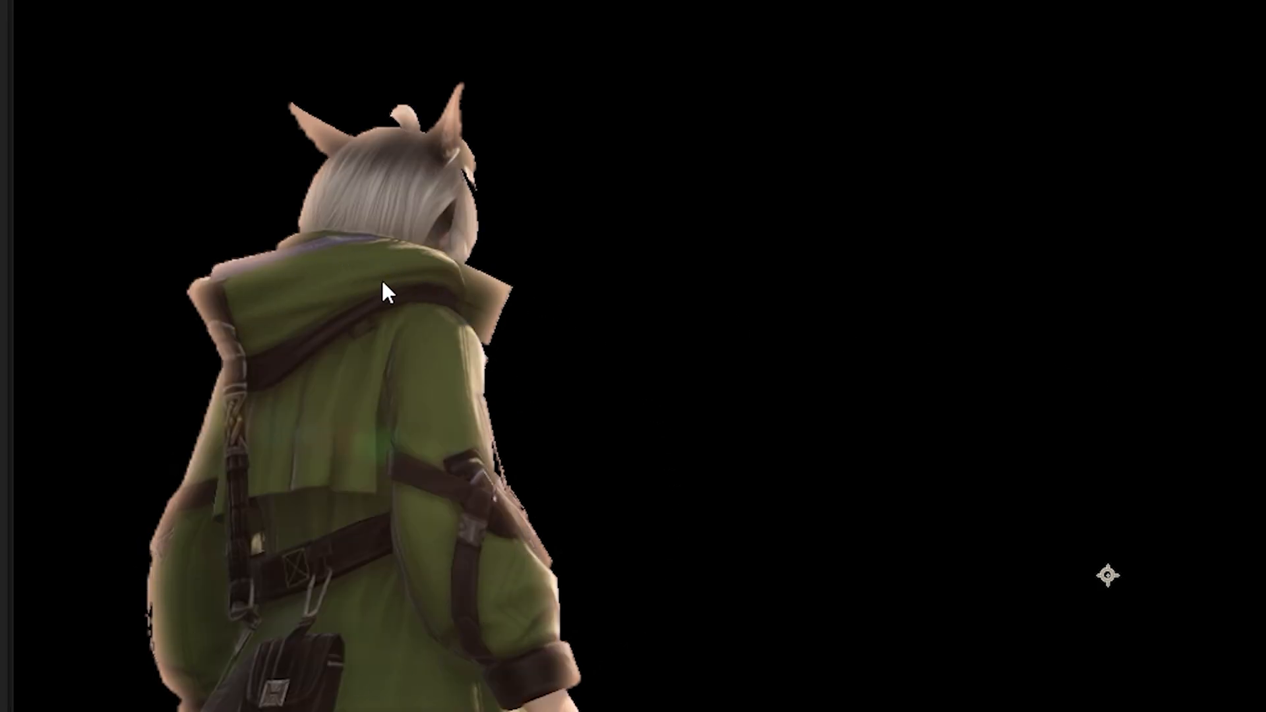
pyautogui.moveTo(778, 567)
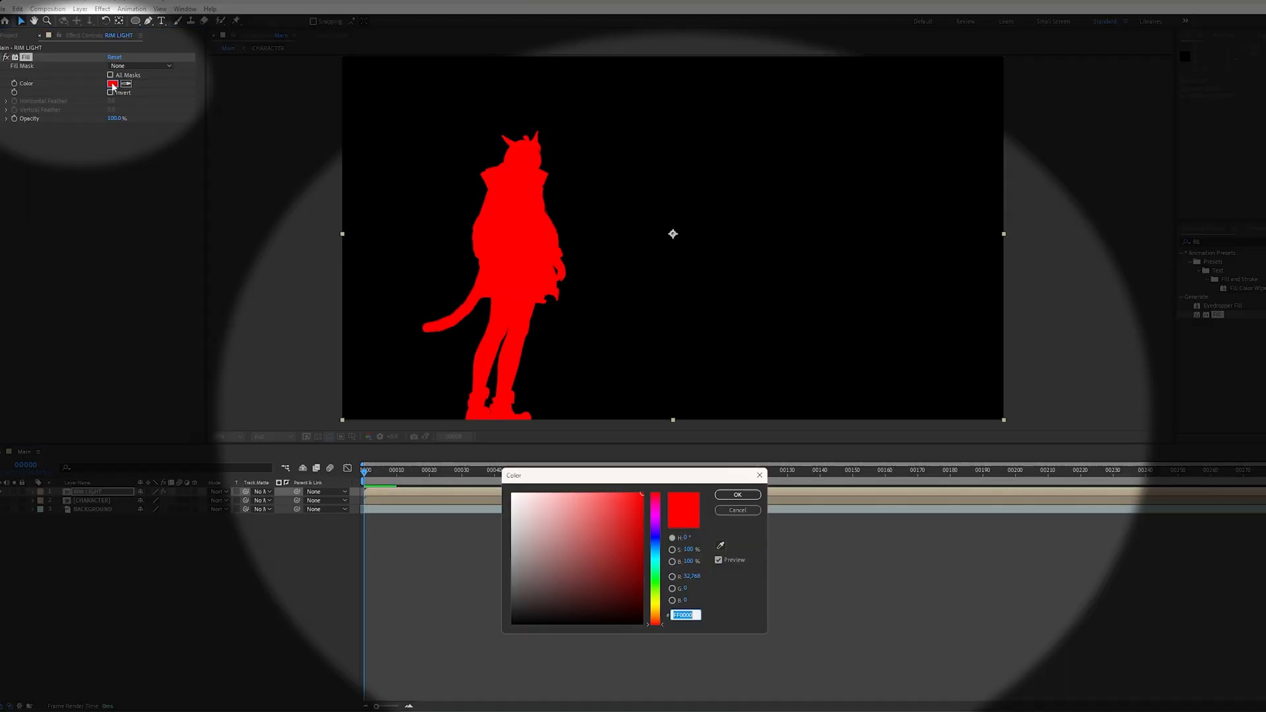
pyautogui.click(514, 624)
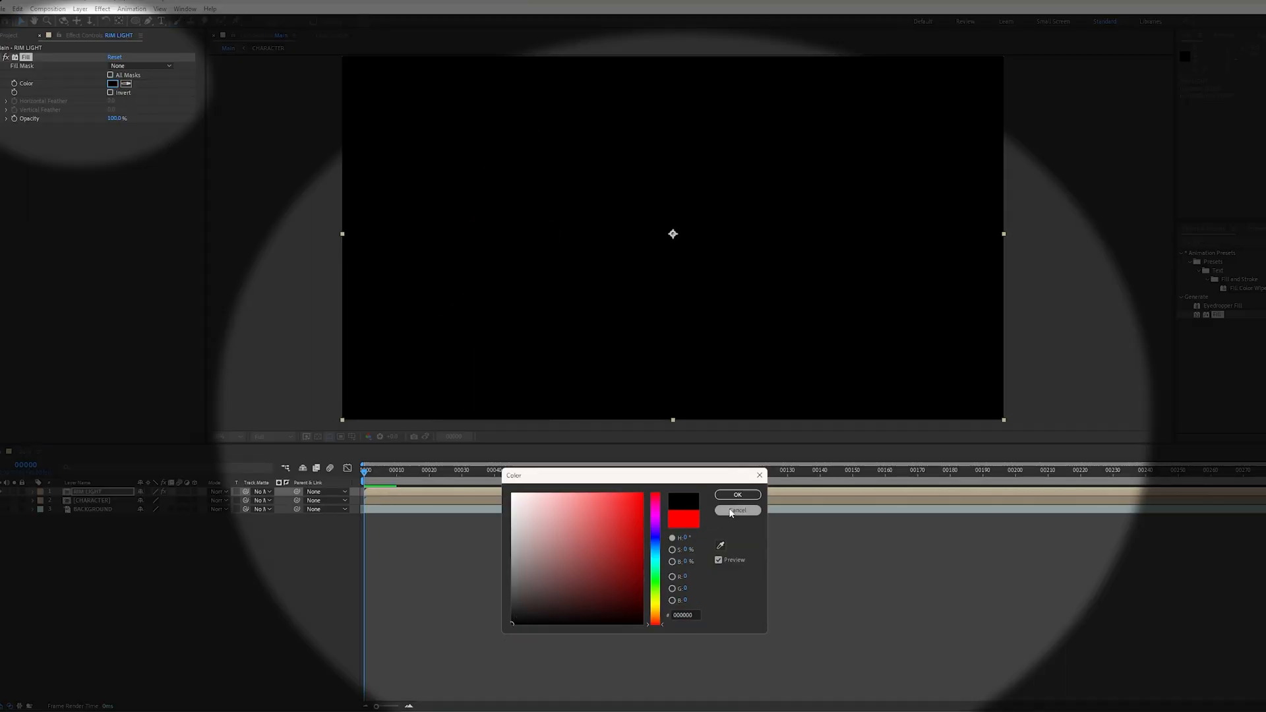
pyautogui.click(736, 509)
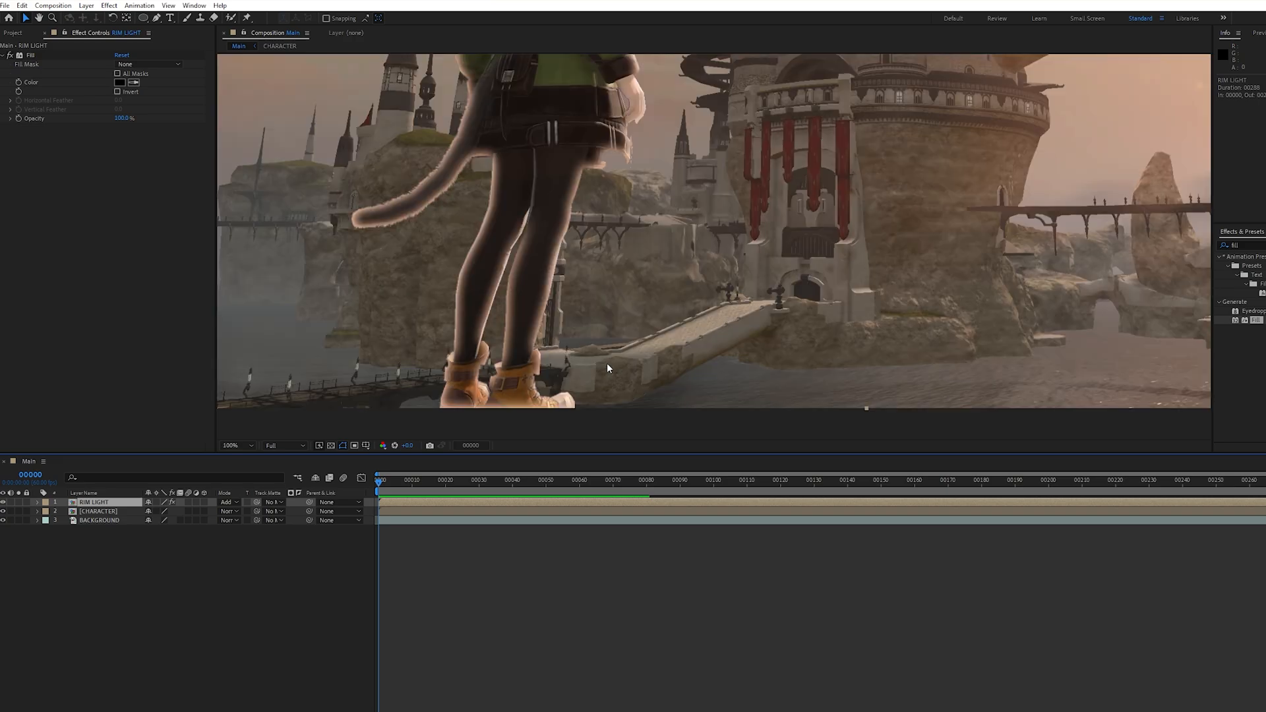
pyautogui.moveTo(595, 318)
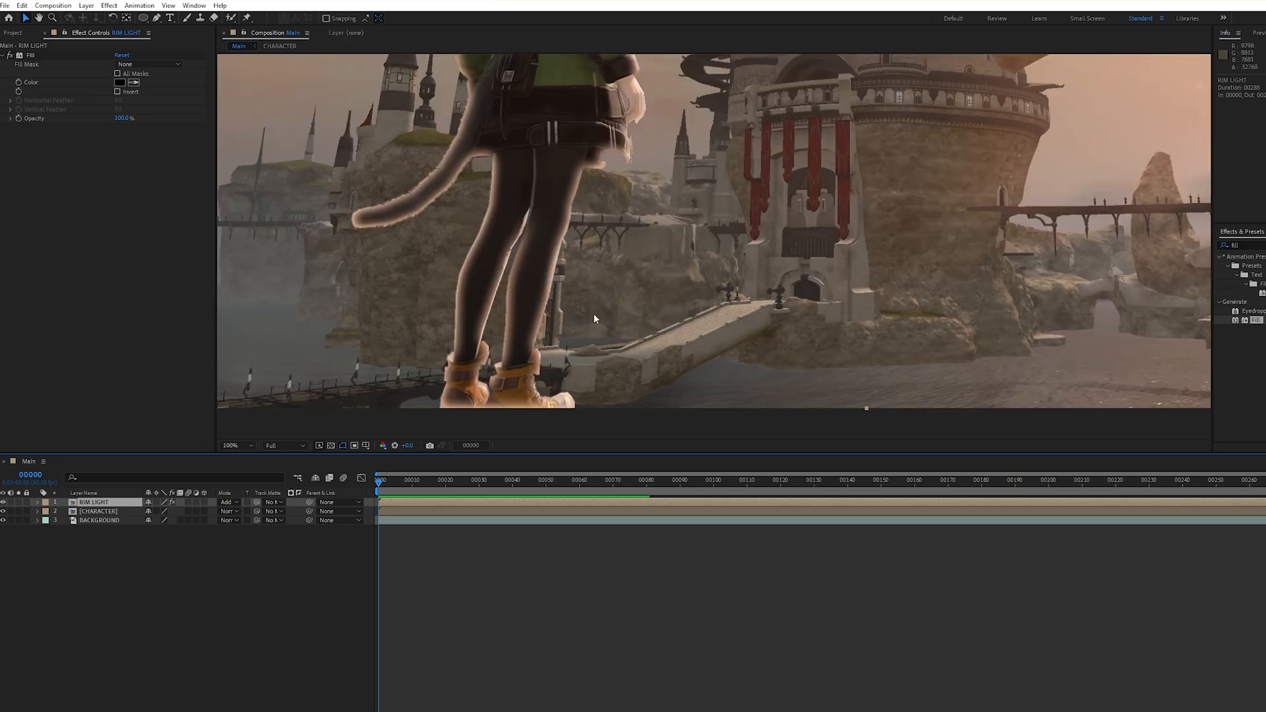
pyautogui.moveTo(487, 320)
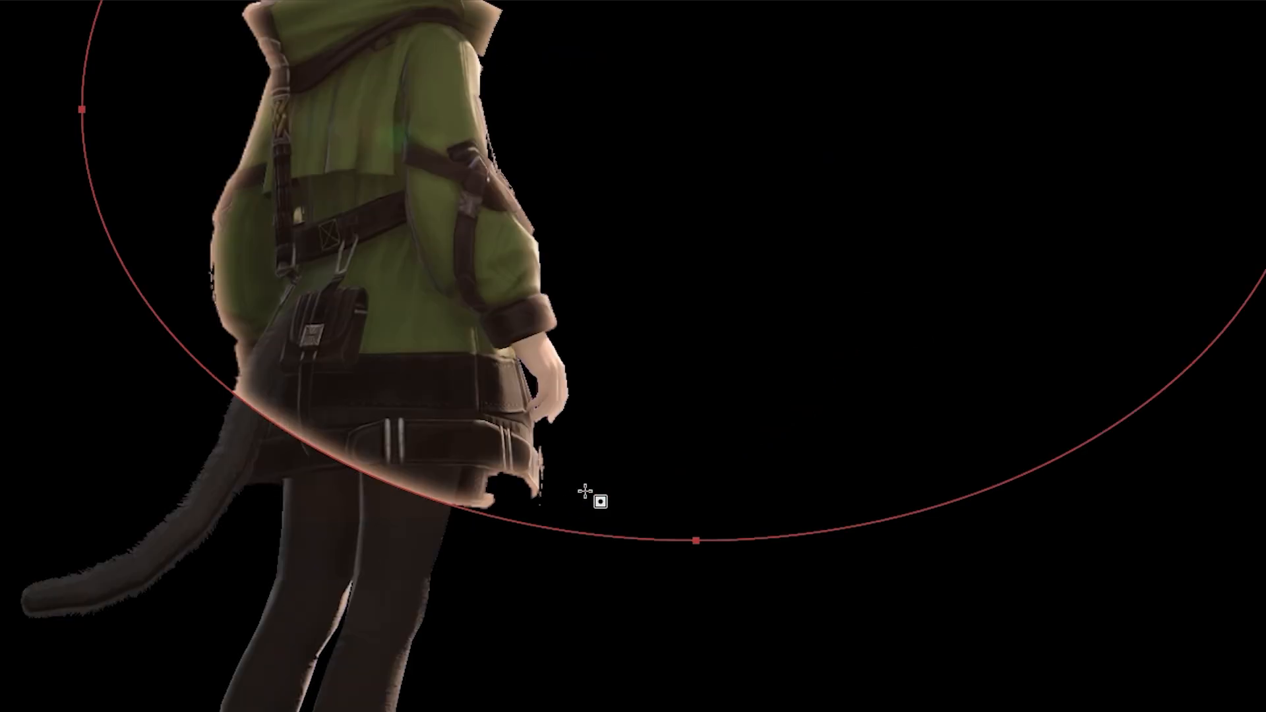
# - Undo the last action while drawing the elliptical mask on RIM LIGHT
pyautogui.press('ctrl+z')
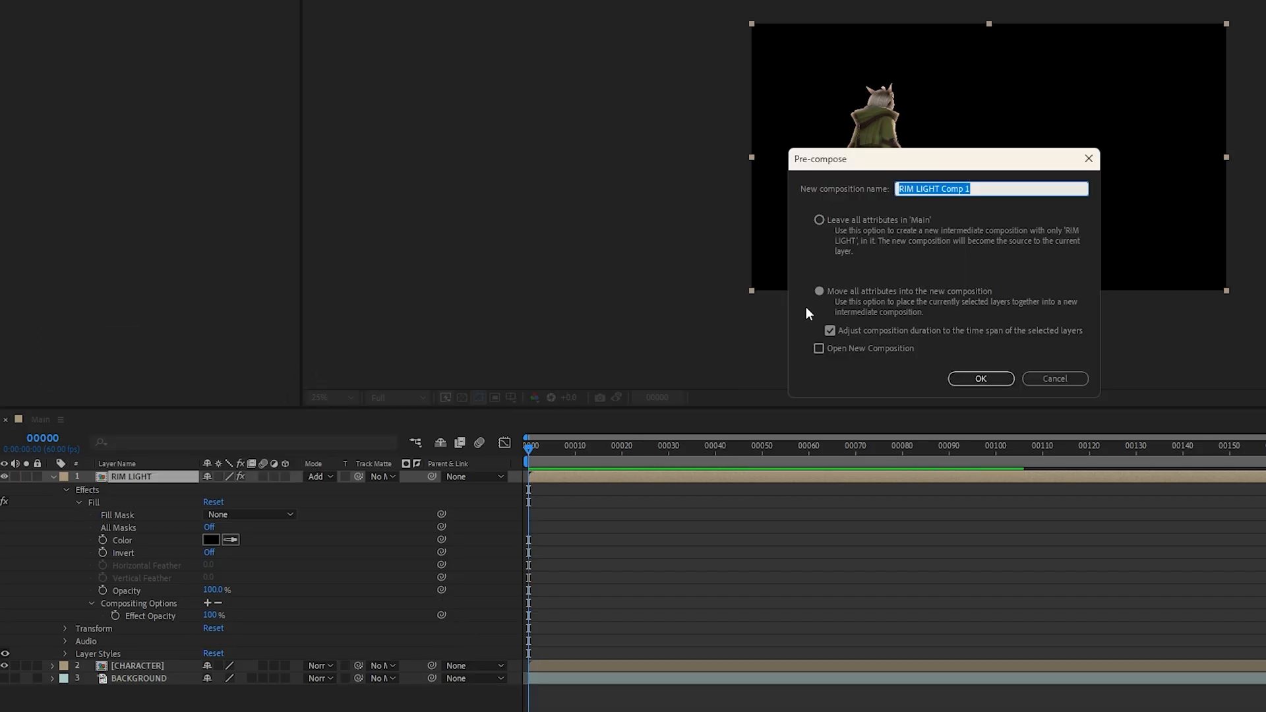
# - Pre-compose RIM LIGHT with a 300-pixel mask feather and set its blend mode to Add
pyautogui.click(980, 379)
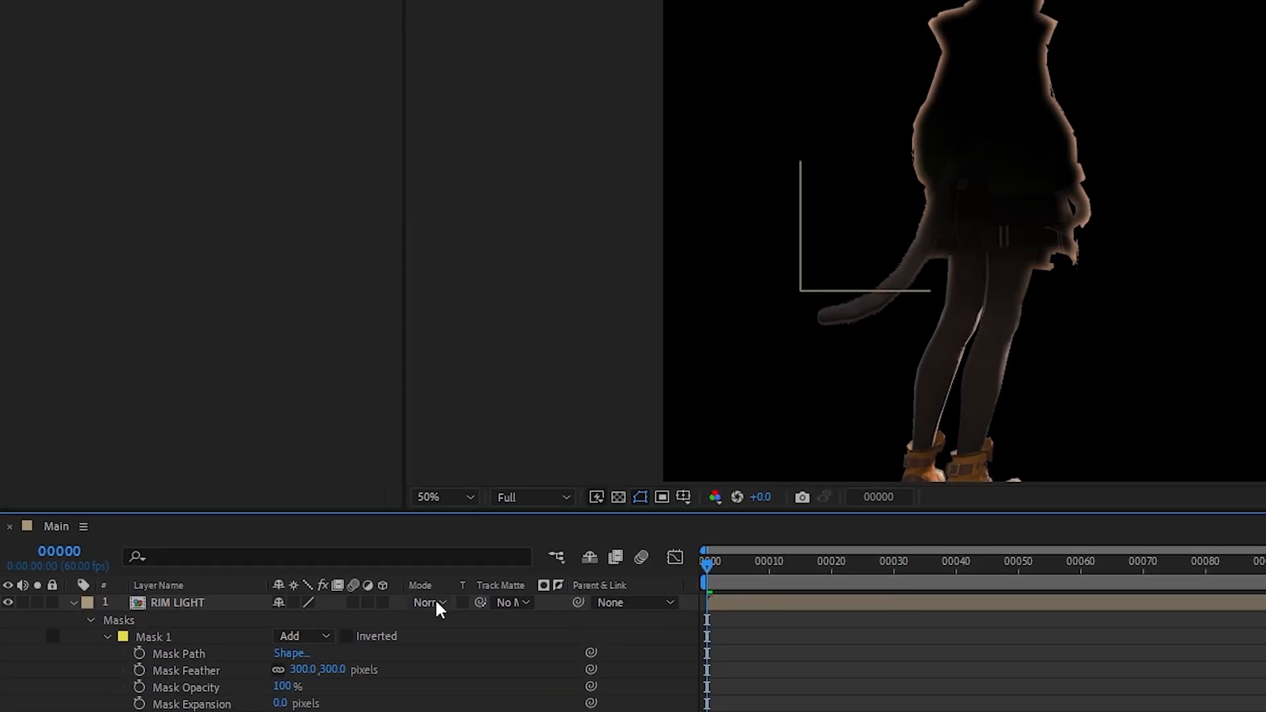
pyautogui.click(427, 603)
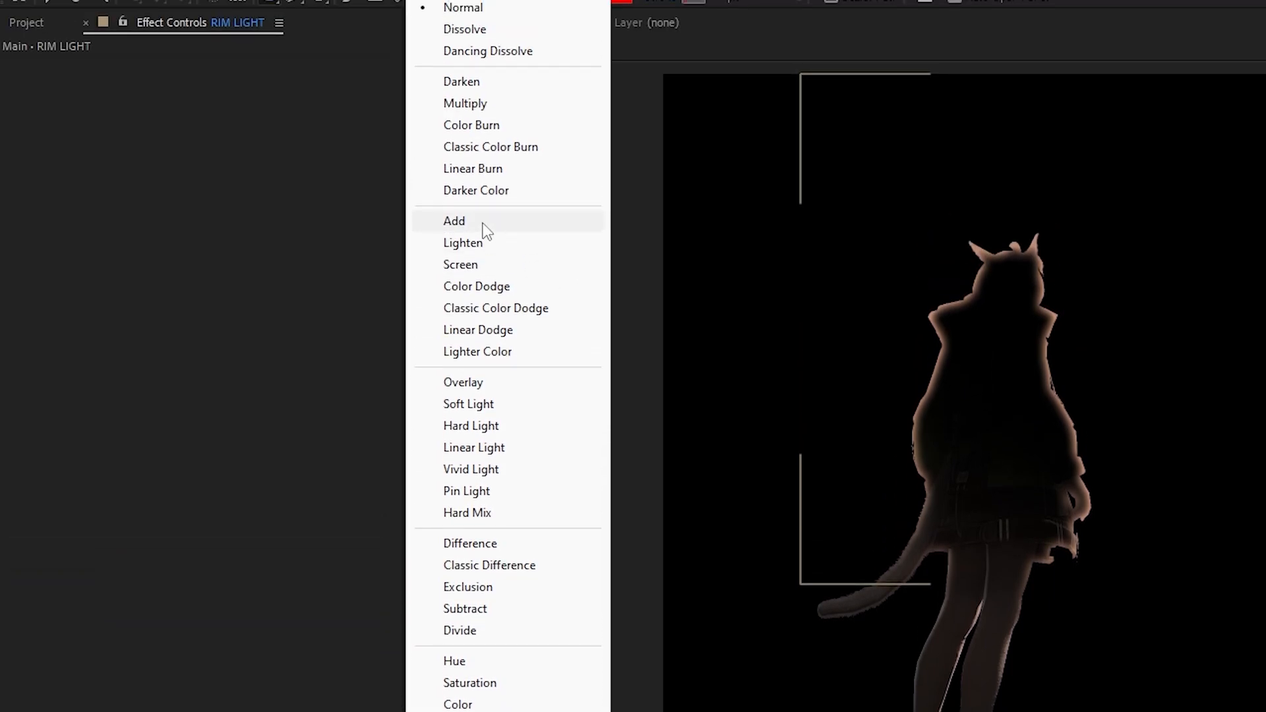
pyautogui.click(455, 220)
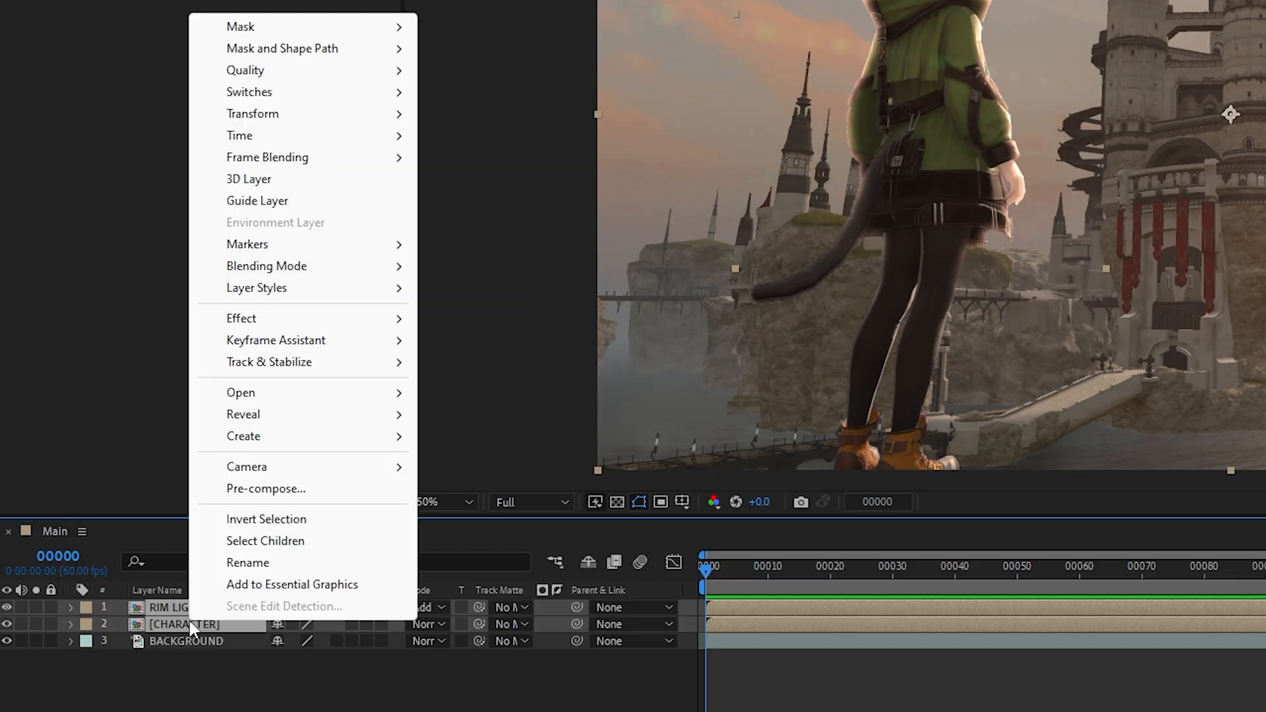
# - Pre-compose RIM LIGHT and CHARACTER together as Pre-comp 1
pyautogui.click(265, 488)
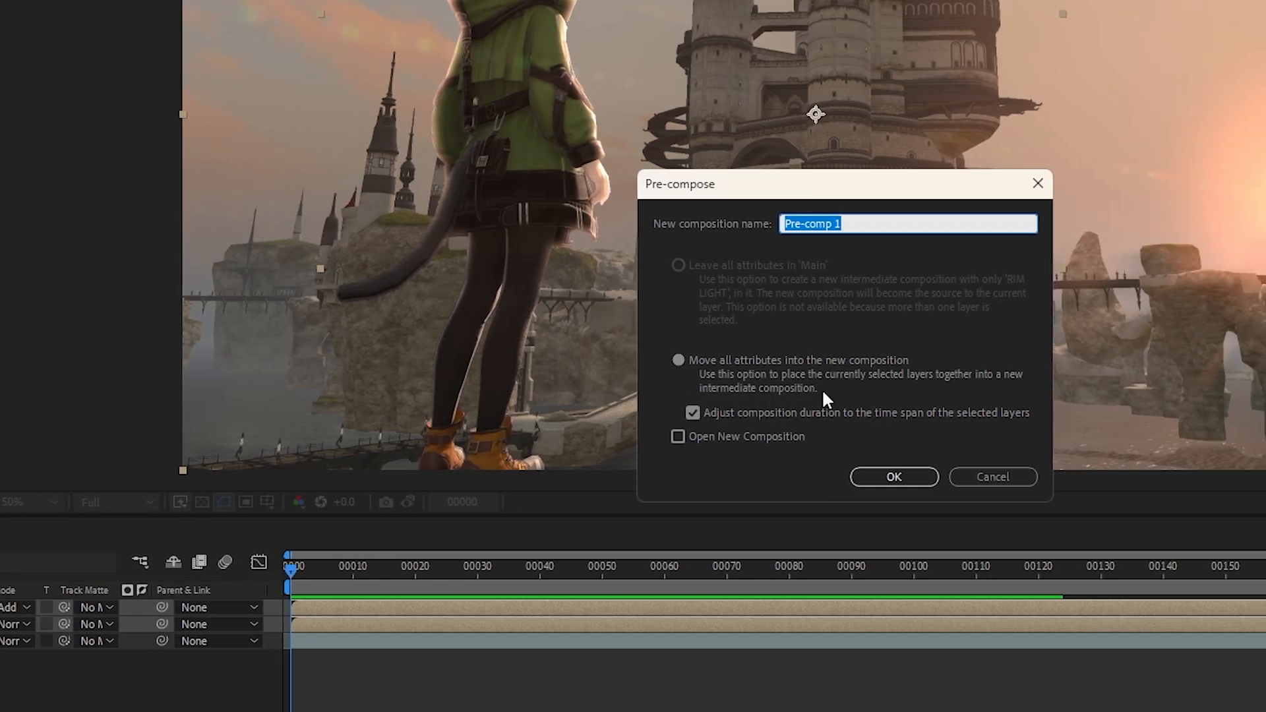
pyautogui.click(893, 476)
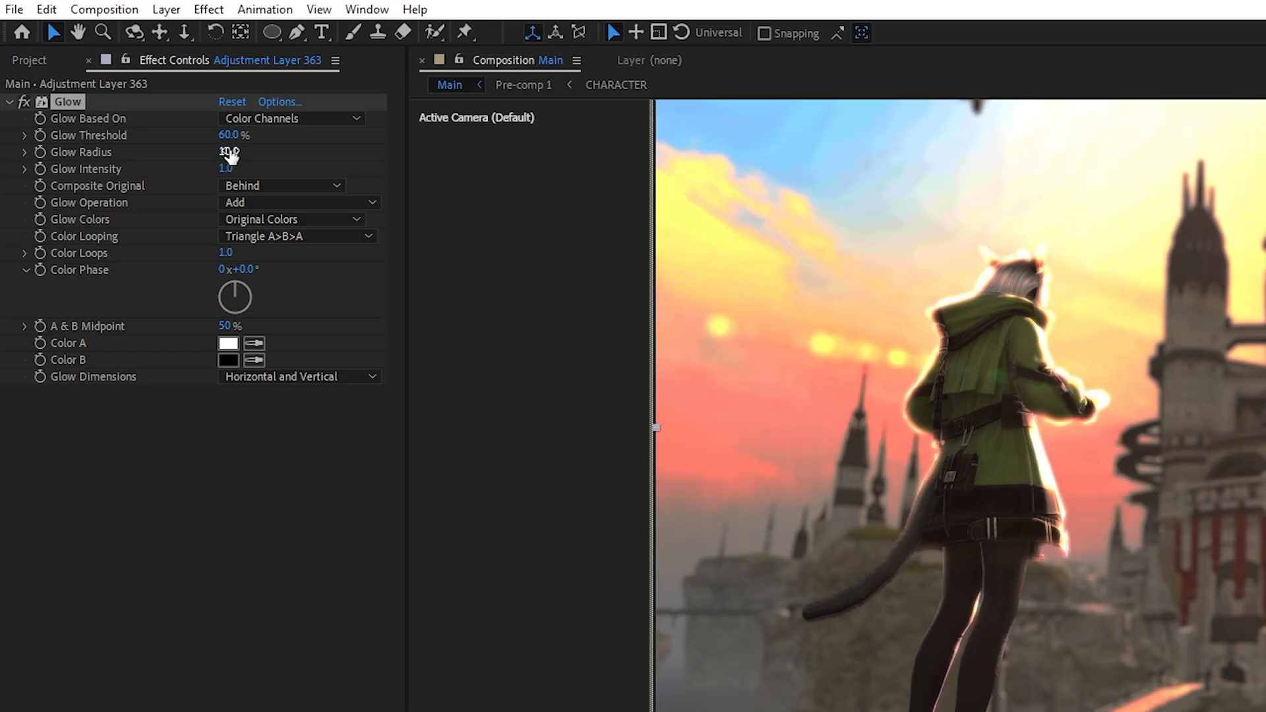
# - Scrub the adjustment layer's Glow Radius upward to enlarge the glow
pyautogui.moveTo(229, 152); pyautogui.dragTo(228, 152)
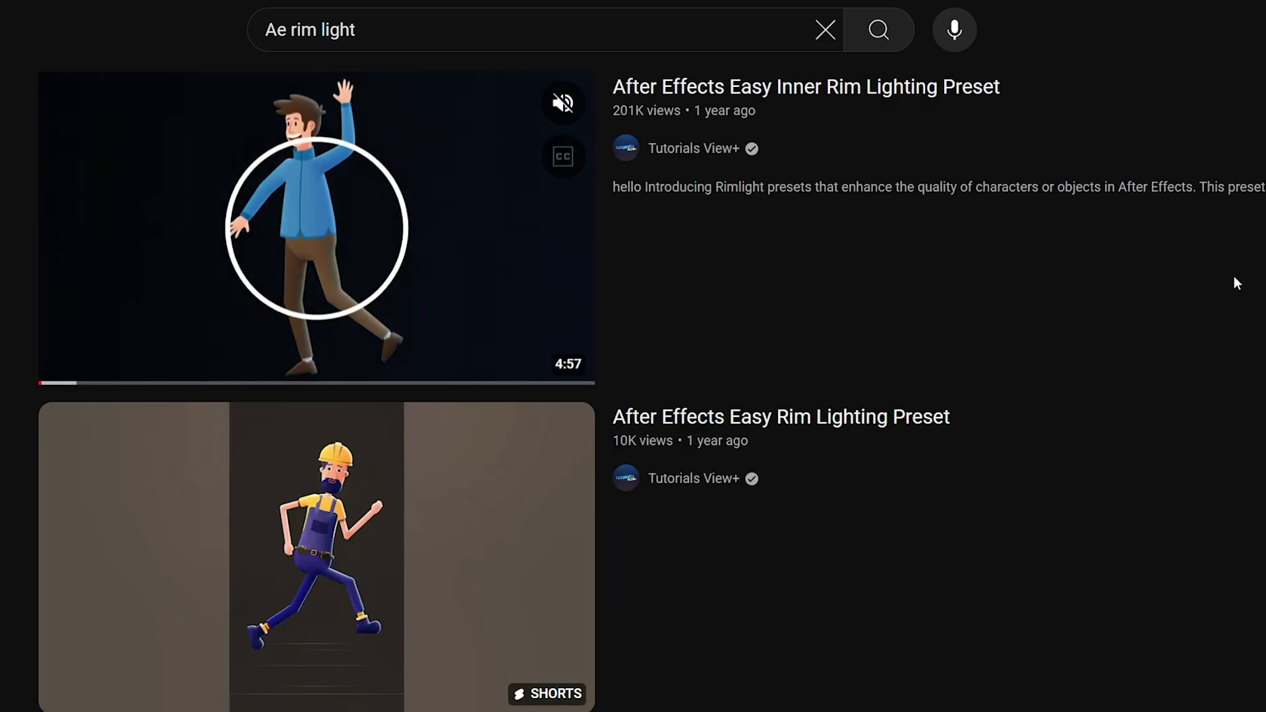
# - Scroll down the YouTube results until Mazumaro's "Quick rim light for animations" video appears
pyautogui.scroll(-3)
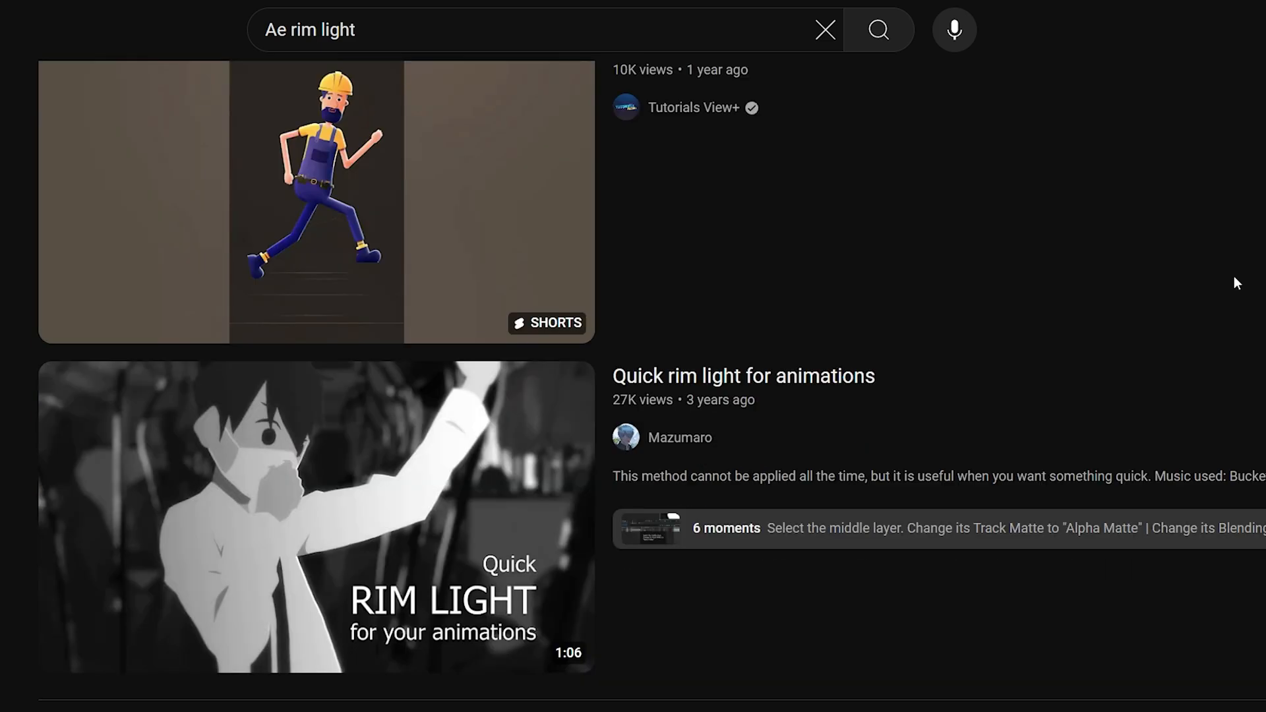